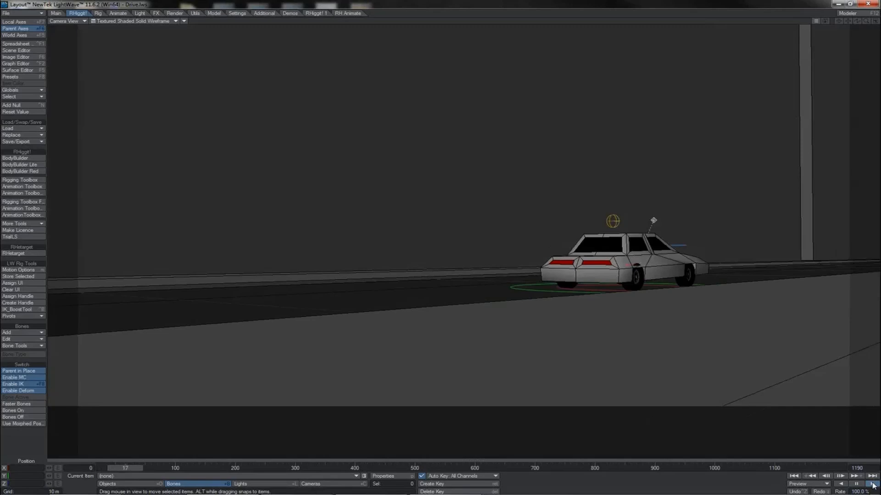
# Play back the city scene with the white car driving past other cars.
pyautogui.click(854, 483)
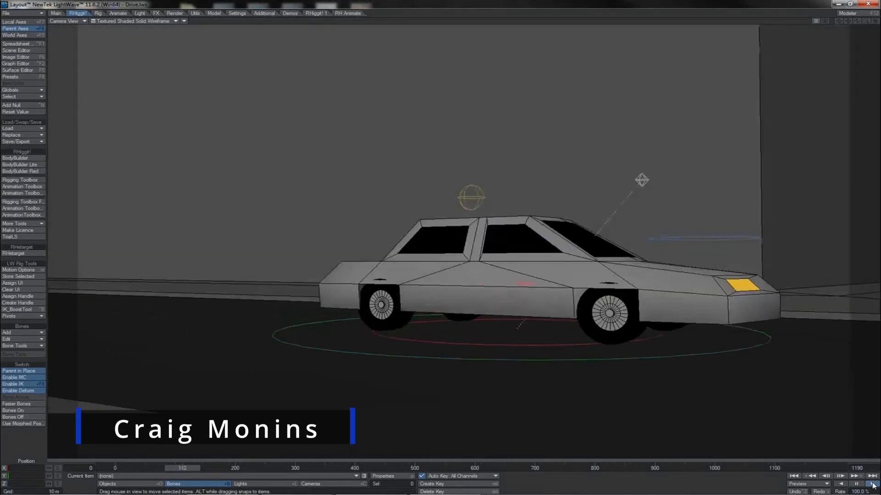
pyautogui.click(869, 483)
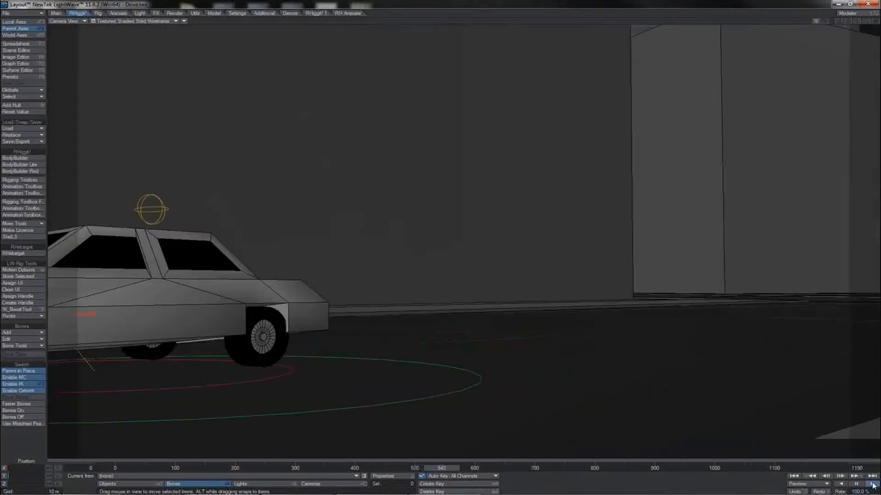
pyautogui.click(873, 484)
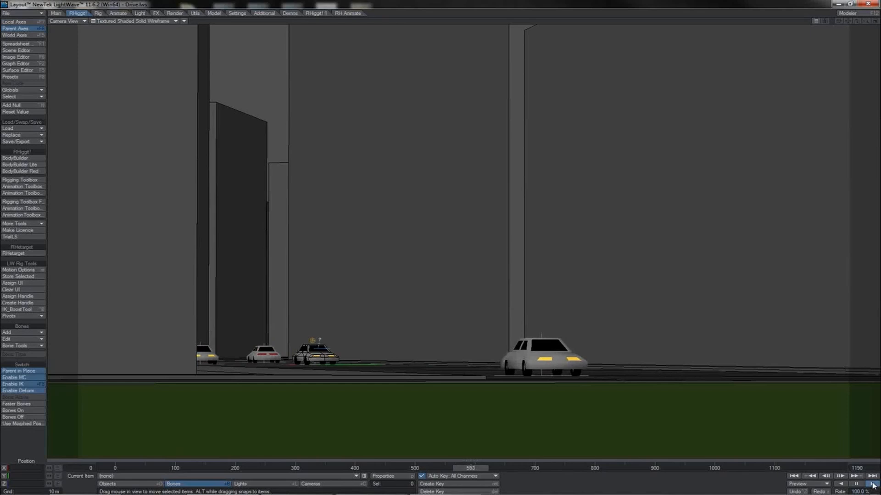
pyautogui.click(872, 484)
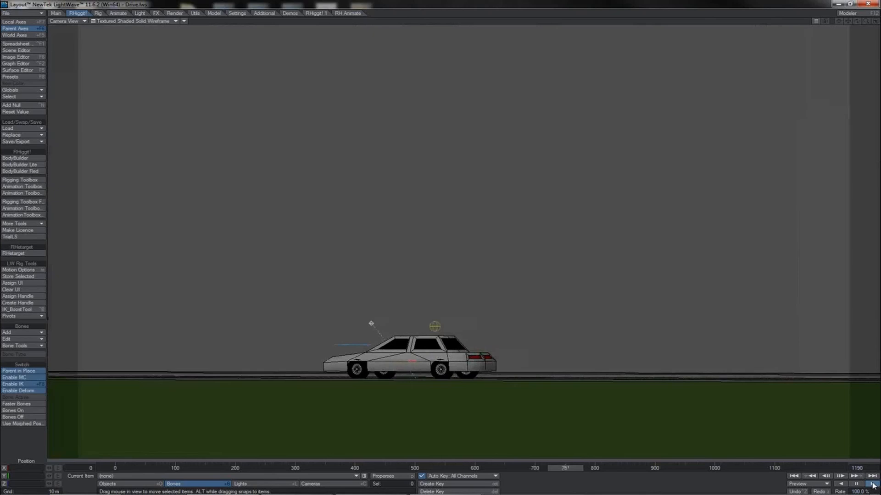
pyautogui.click(872, 484)
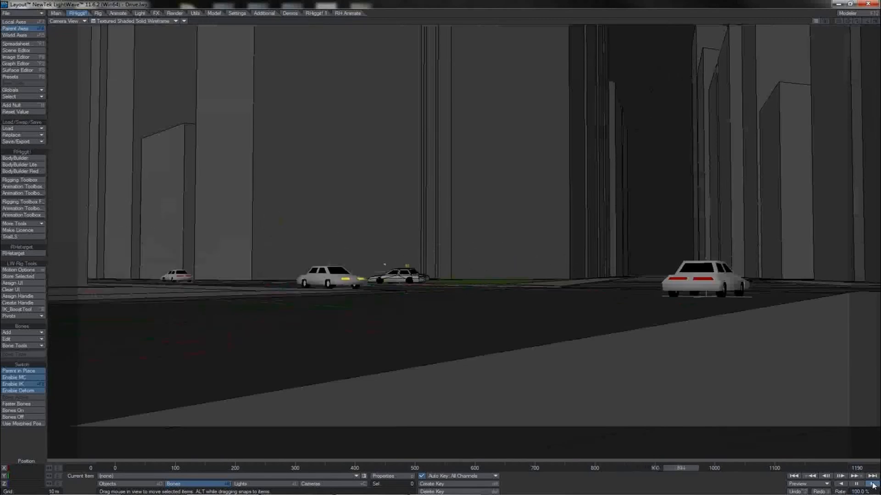
pyautogui.click(872, 484)
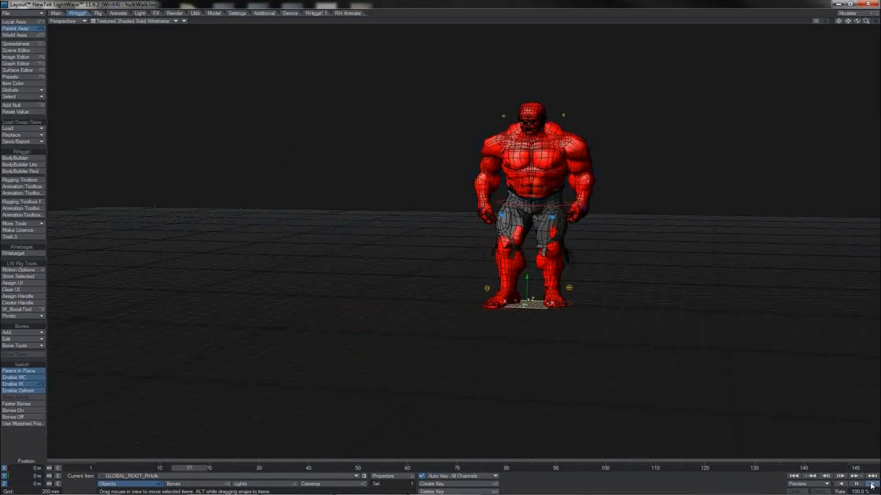
# Play the red Hulk walk cycle animation.
pyautogui.click(870, 484)
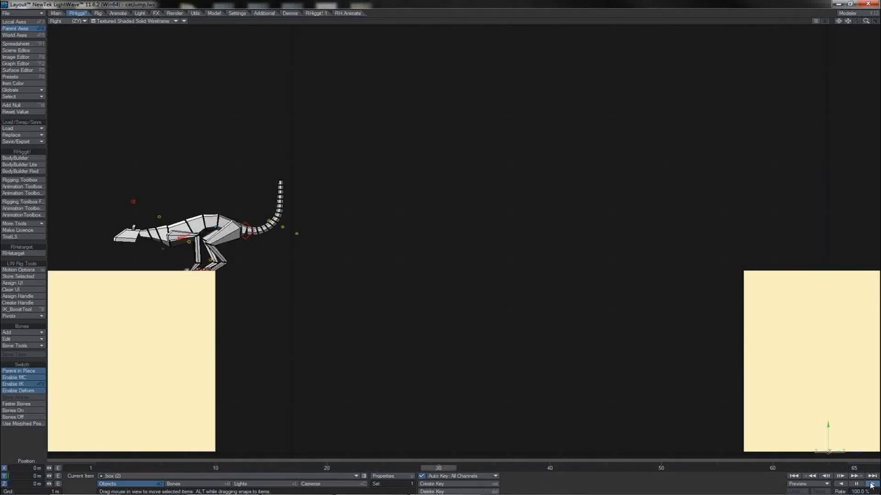
# Play the creature's leap from the left box to the right box.
pyautogui.click(853, 483)
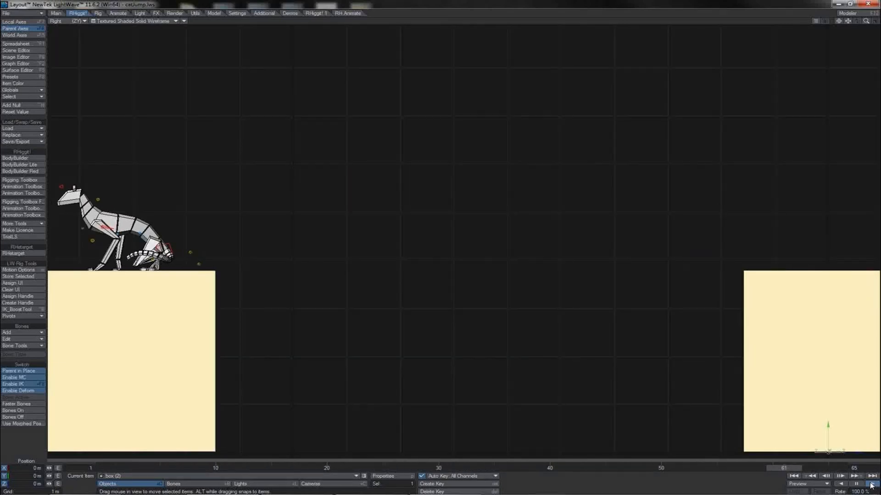
pyautogui.click(870, 483)
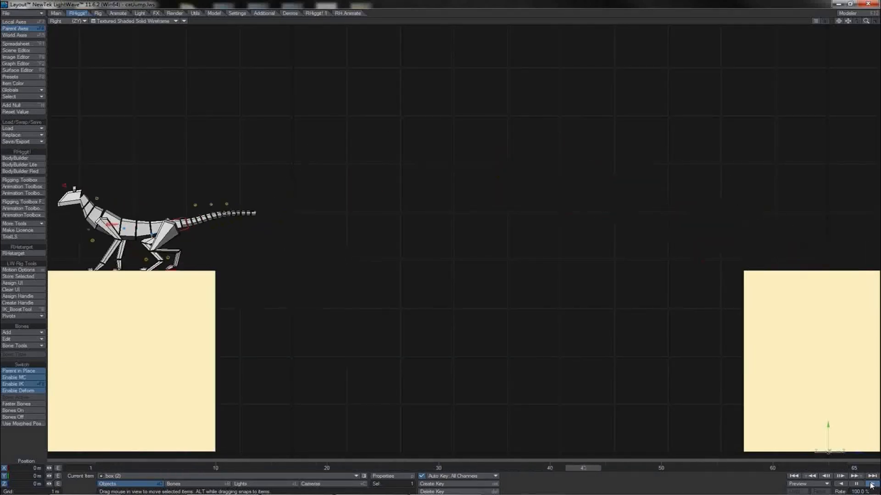